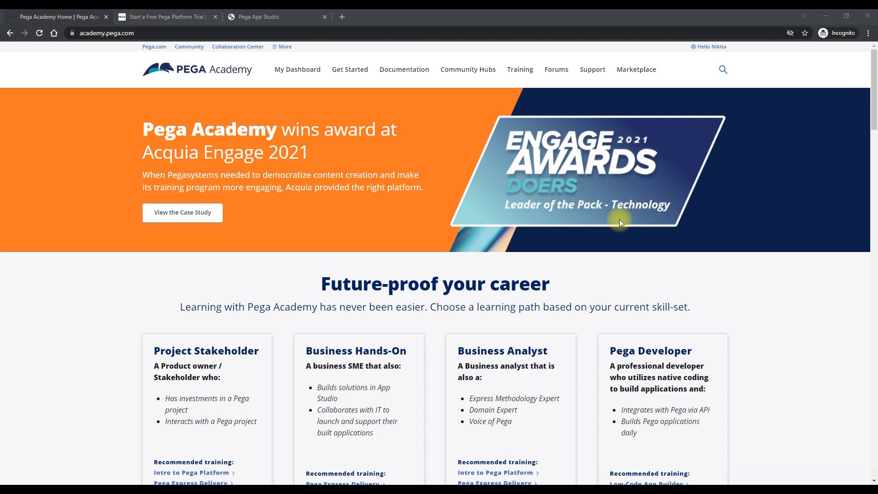
mouse_move(692, 297)
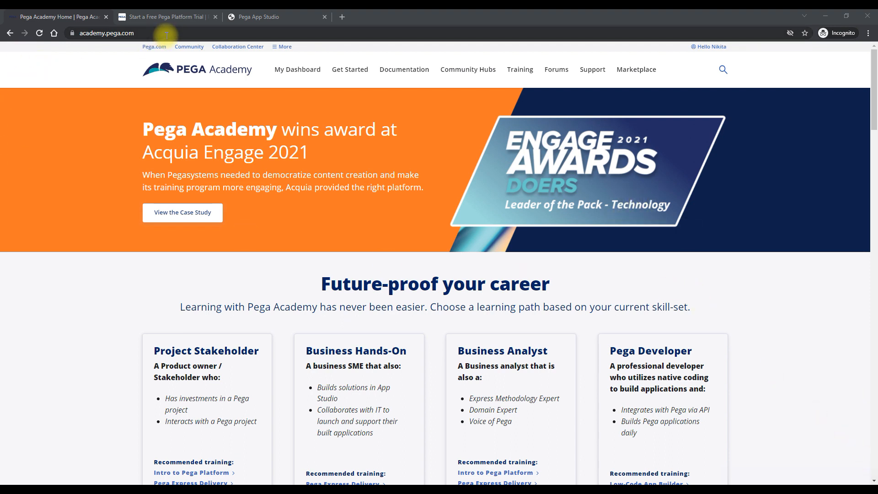
Run a Pega Academy site search for 'system architect', listing the System Architect mission first
click(107, 33)
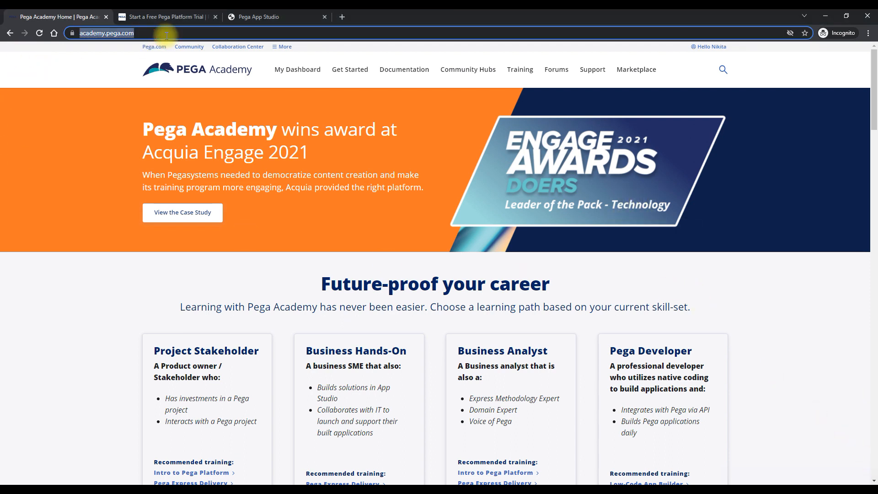
mouse_move(749, 97)
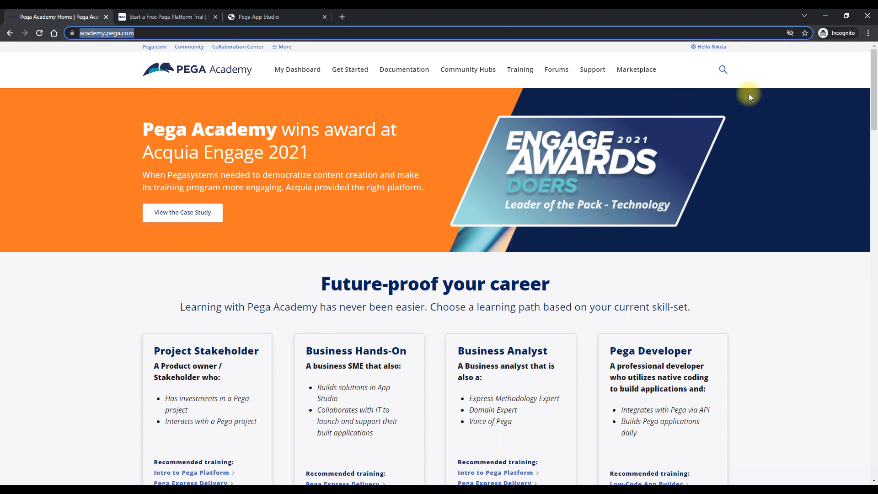
mouse_move(707, 66)
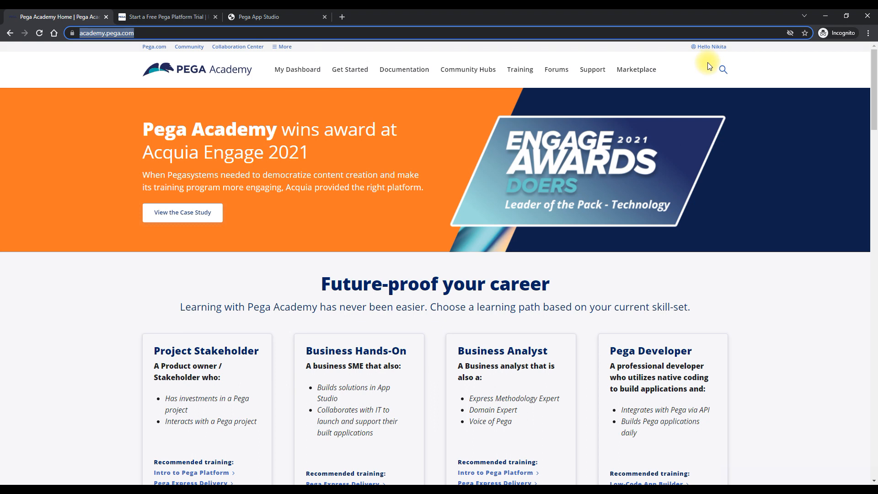
mouse_move(711, 61)
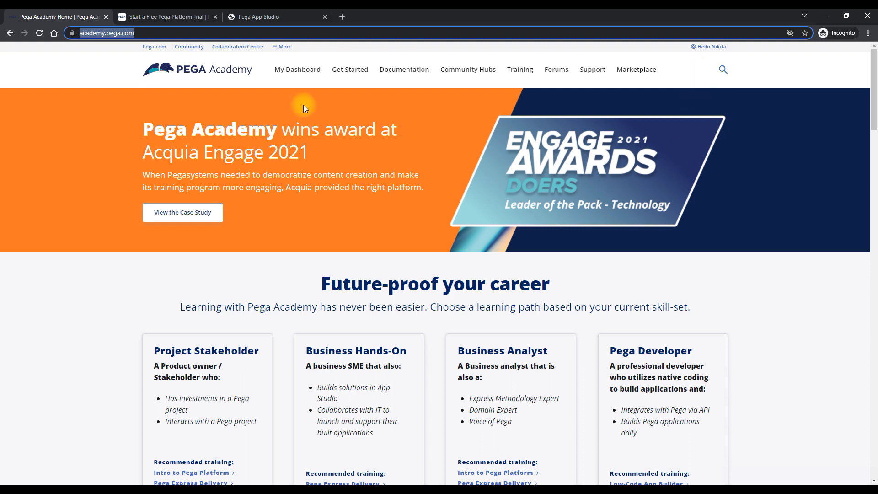
mouse_move(351, 14)
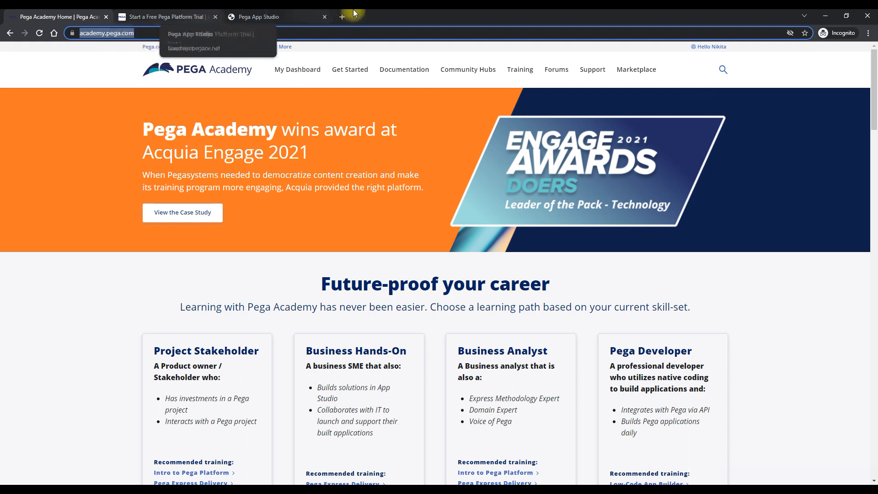
click(710, 46)
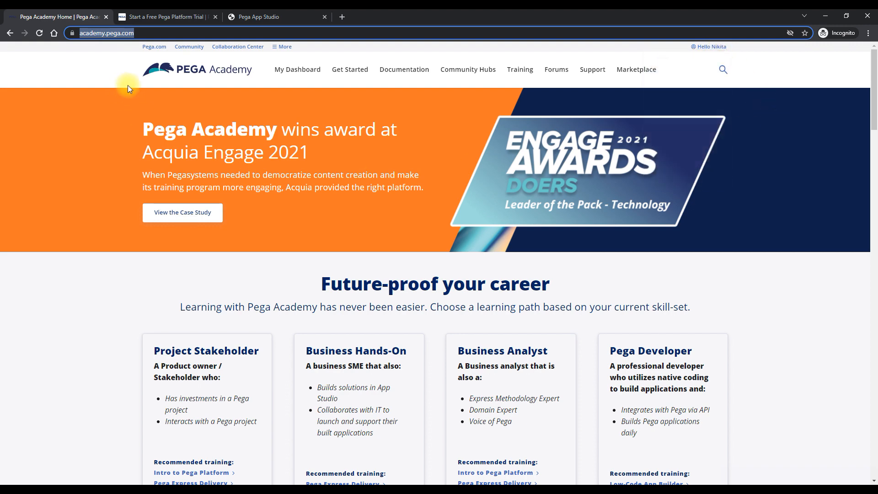
mouse_move(694, 66)
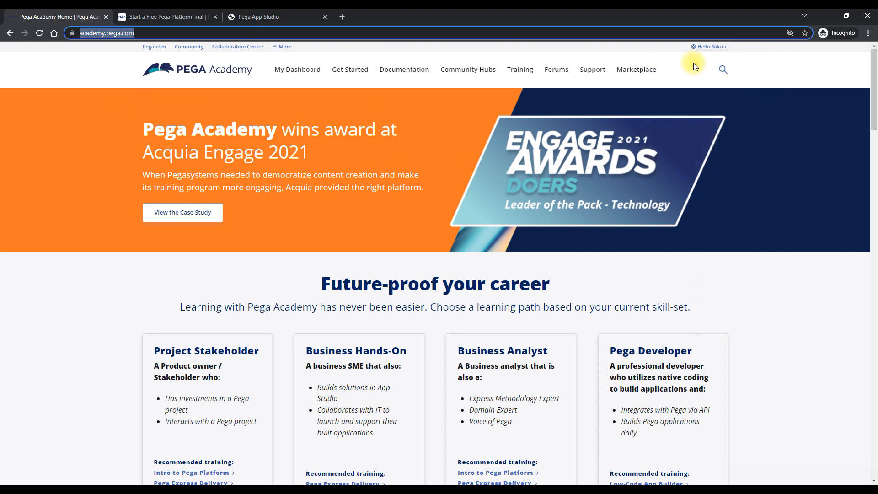
click(722, 69)
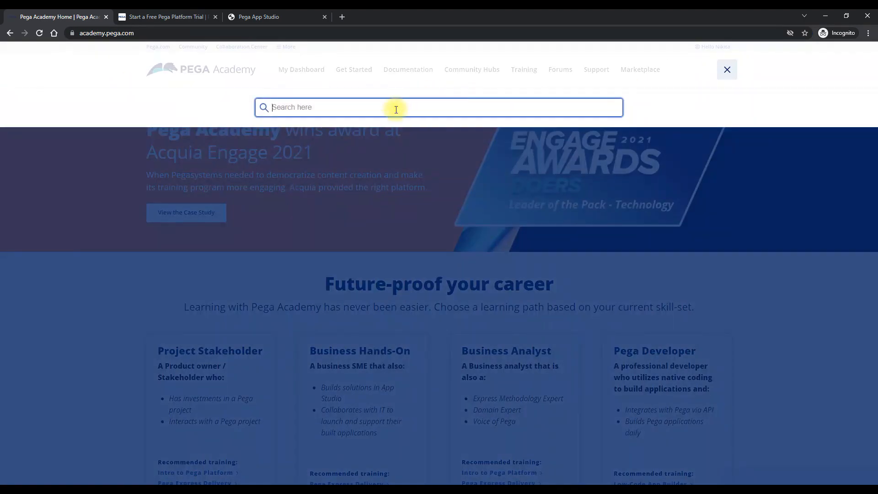
text(sy)
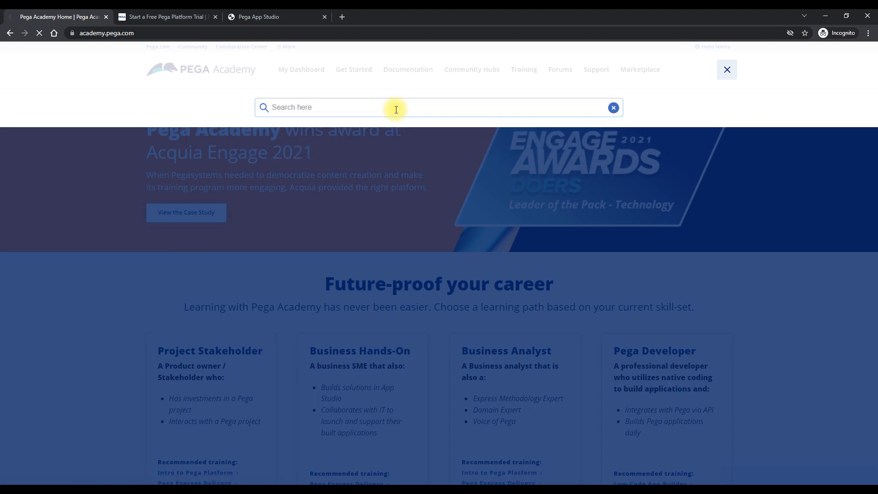
text(system architect)
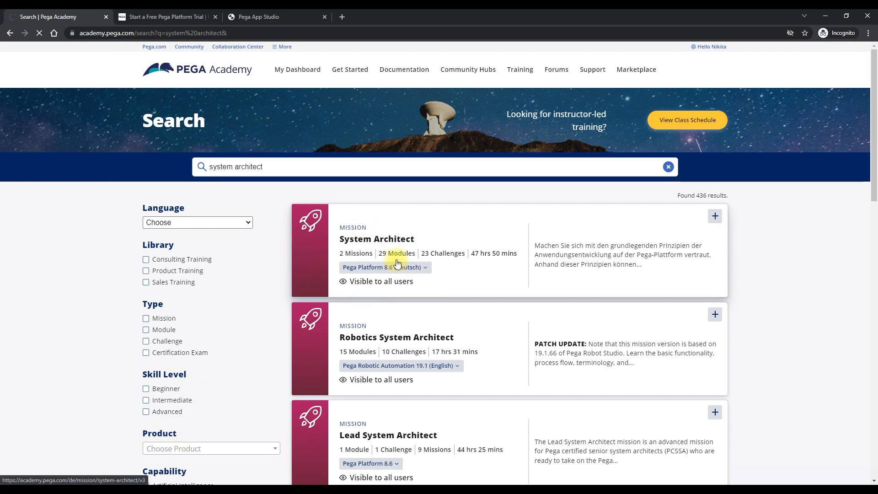
View the System Architect mission in English, then move to the Pega Platform trial tab
click(376, 238)
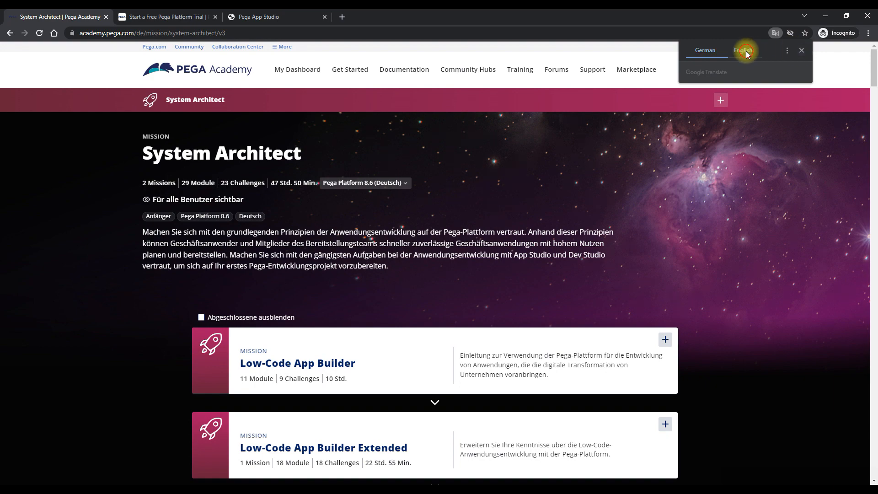
click(743, 50)
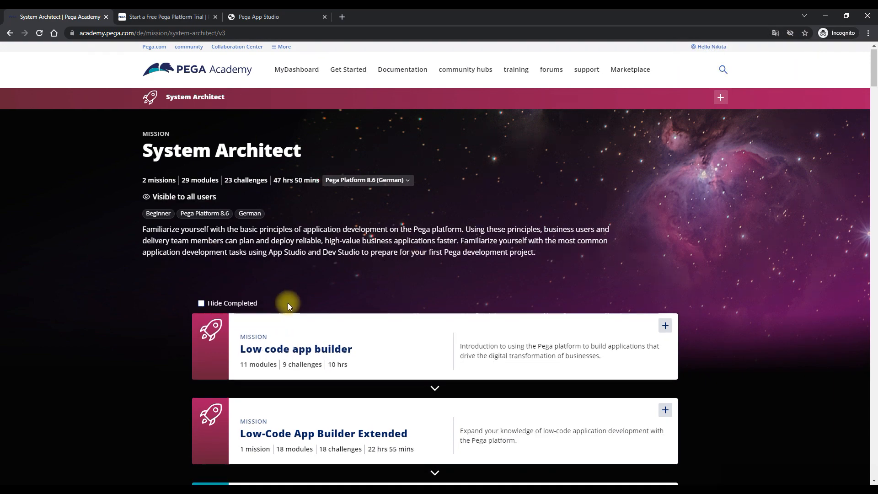
scroll(down, 3)
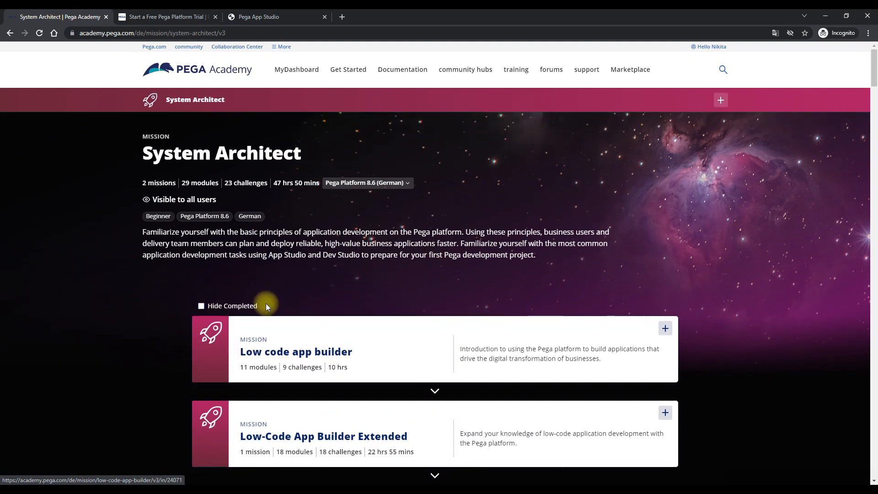
mouse_move(203, 331)
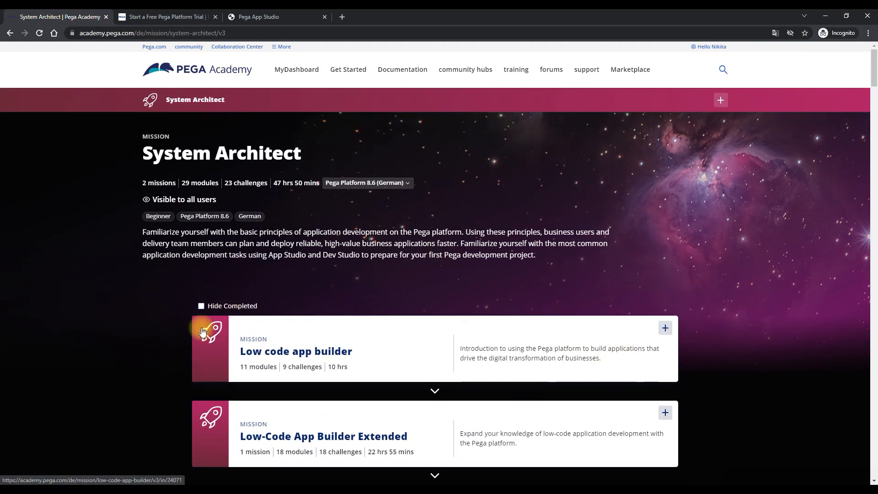
mouse_move(236, 280)
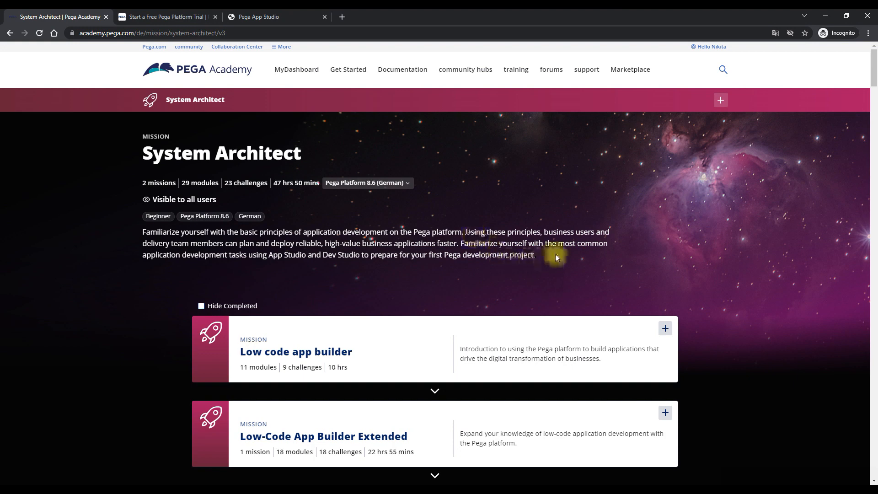
mouse_move(587, 319)
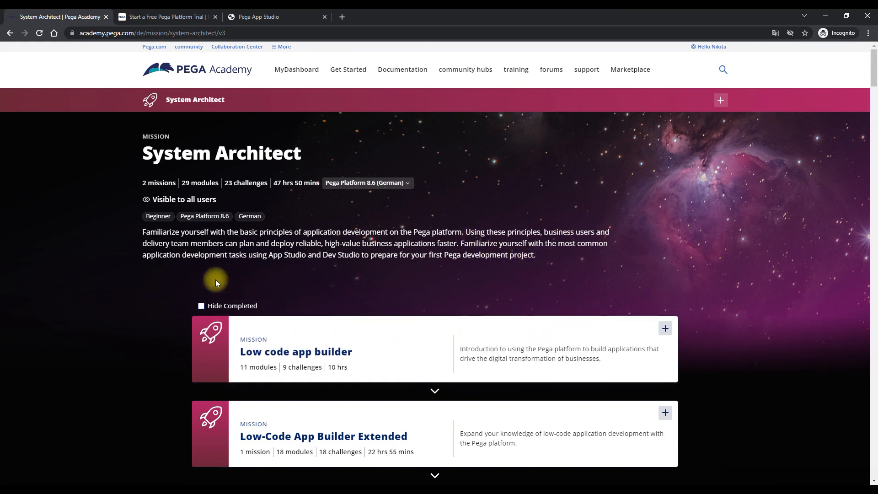
click(163, 16)
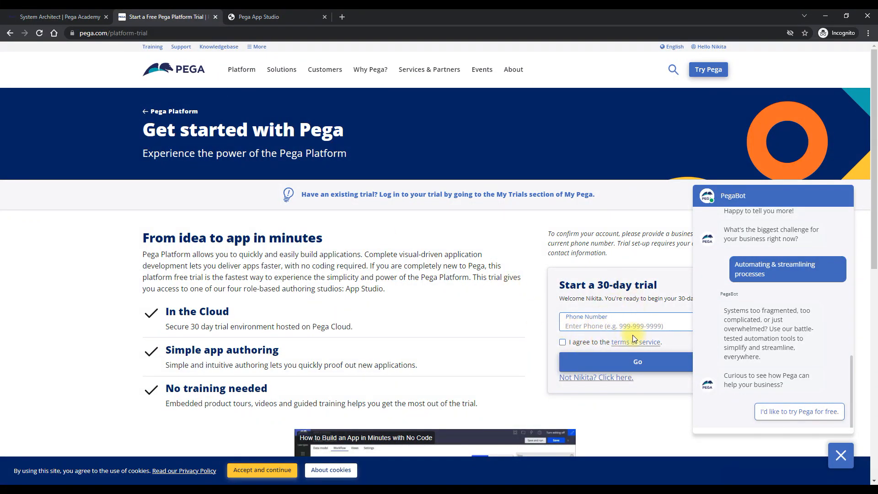
View My Auto Application in App Studio, then return to the Pega Academy mission page
click(637, 361)
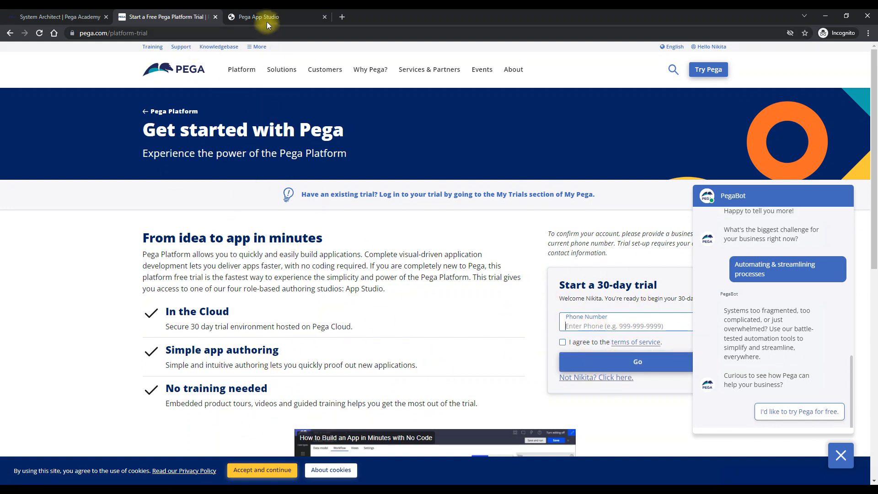
click(258, 17)
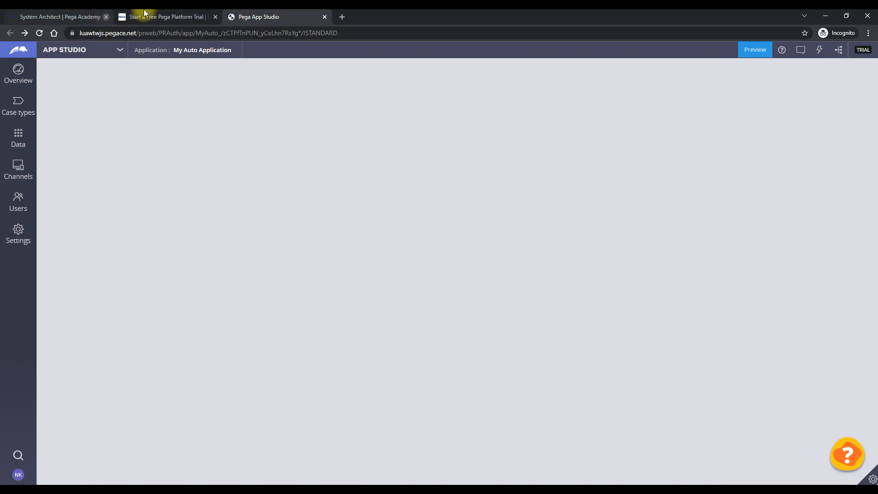
click(60, 17)
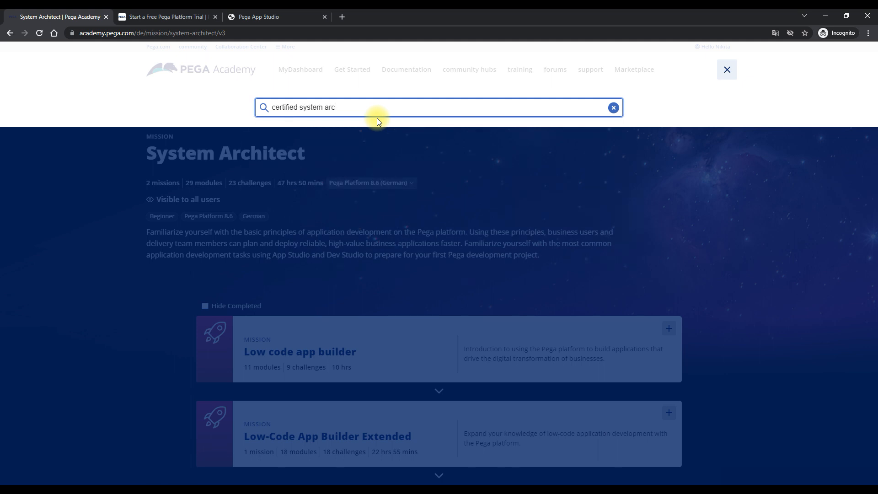
Search 'certified system architect' and open the Pega Certified System Architect exam page
click(613, 108)
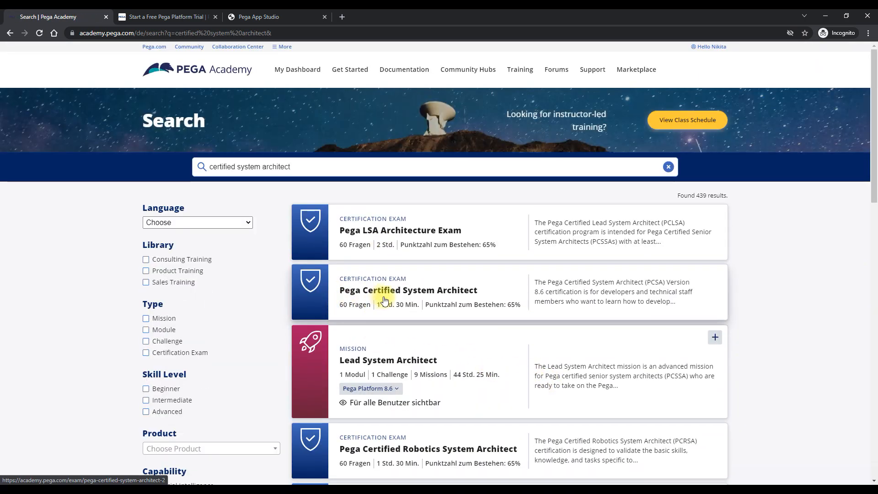
scroll(down, 3)
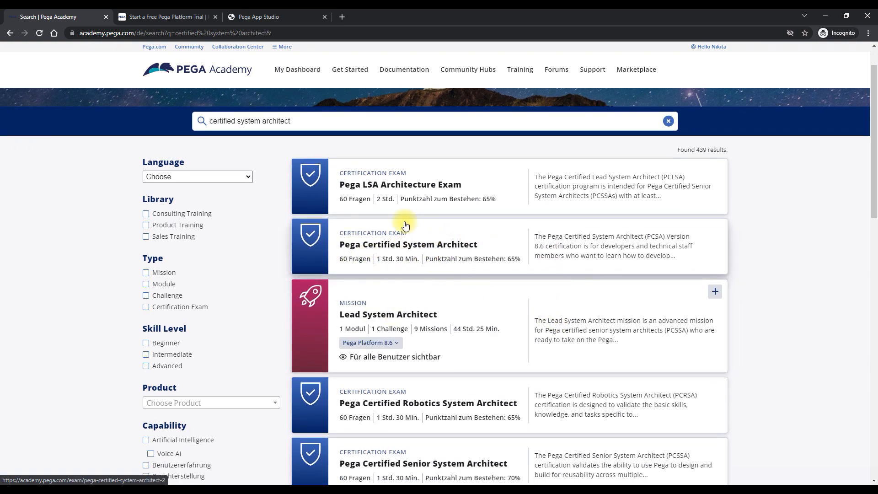
click(408, 244)
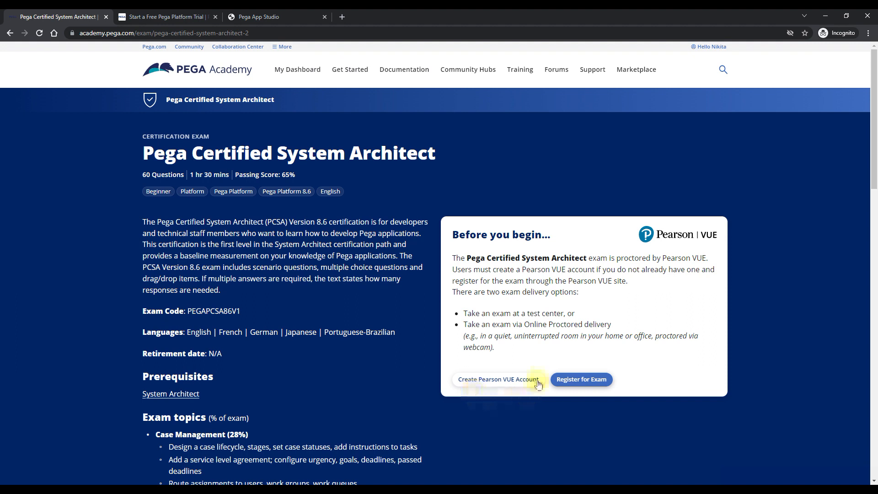
mouse_move(498, 385)
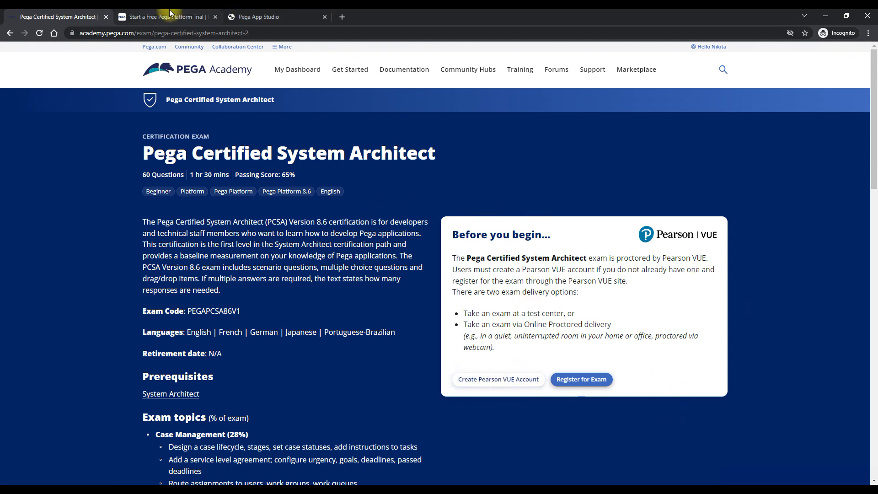
click(274, 16)
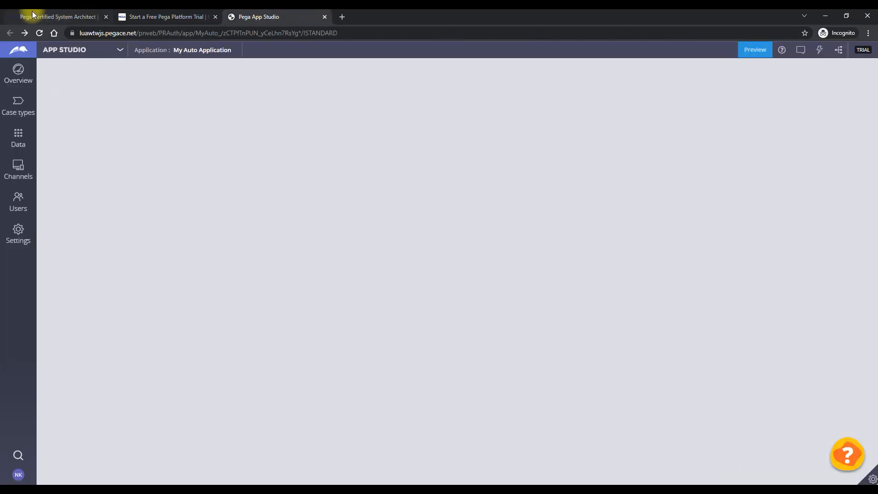
click(56, 17)
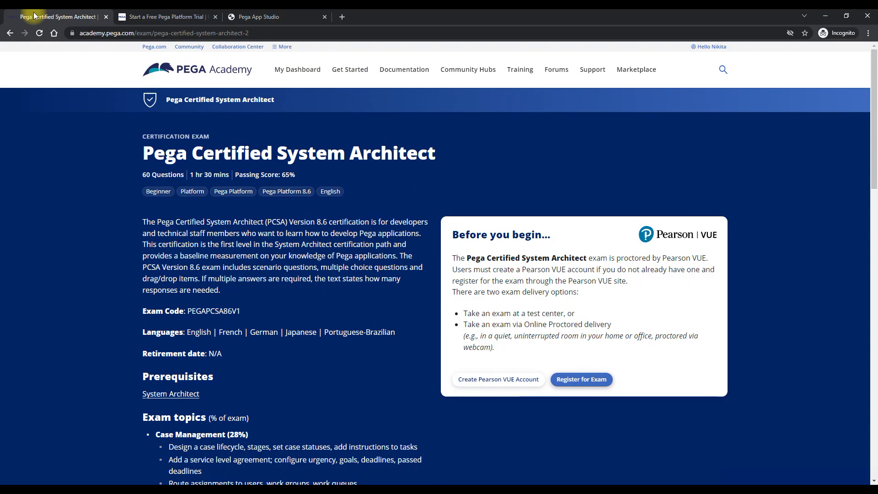